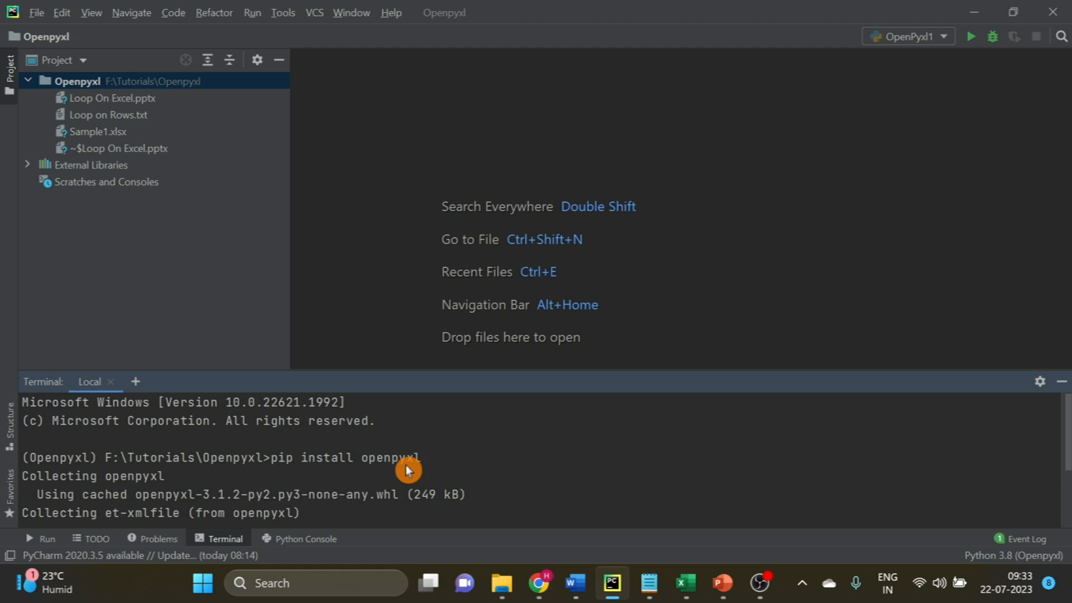
mouse_move(213, 84)
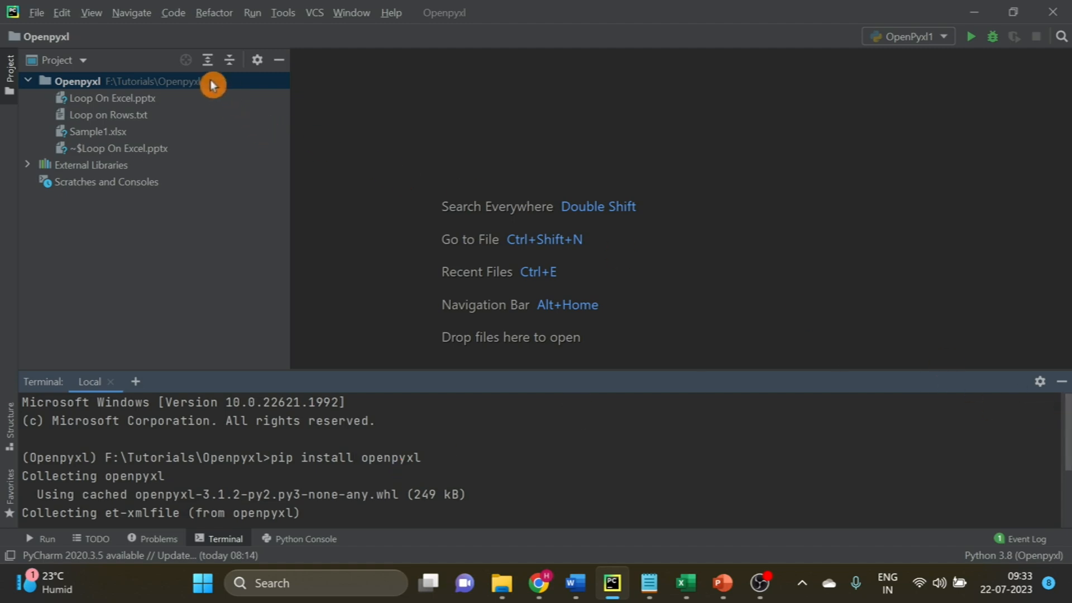
Create a new Python file in the Openpyxl project, naming it OPENPYX….
right_click(212, 81)
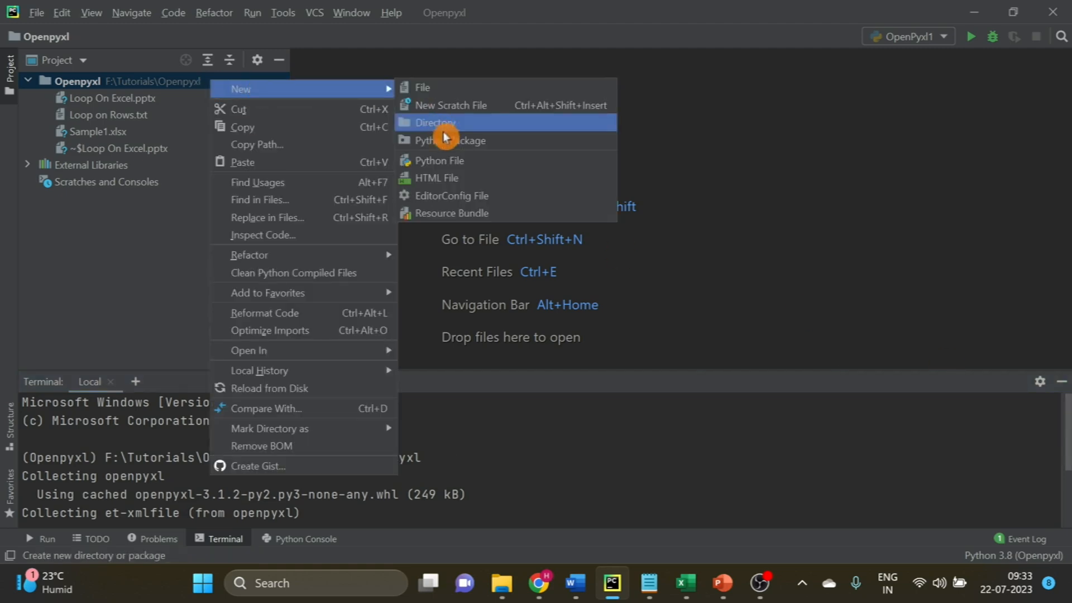
click(440, 160)
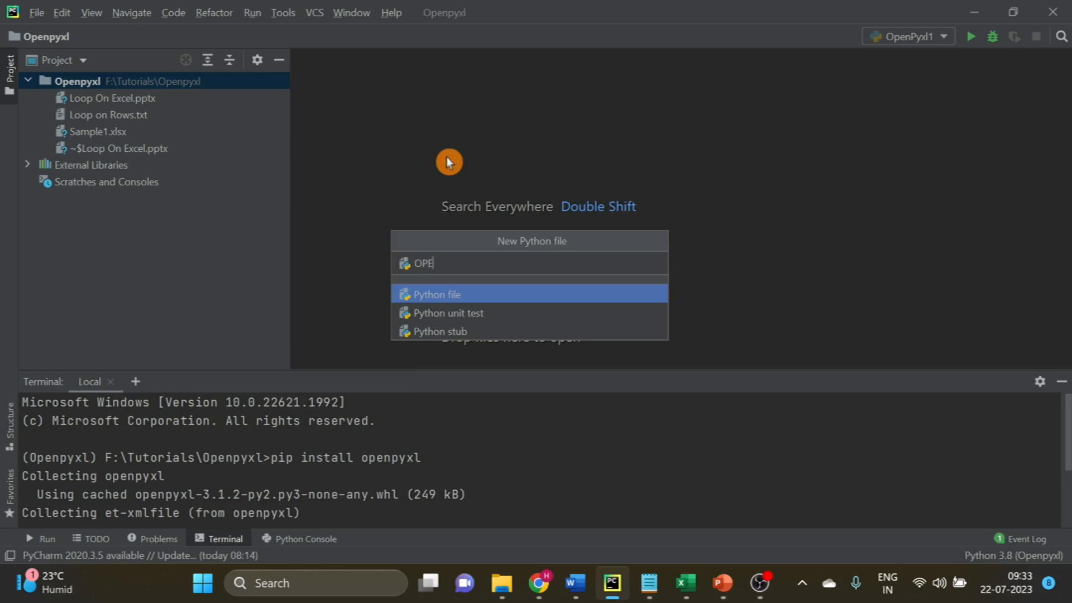
text(NPYX)
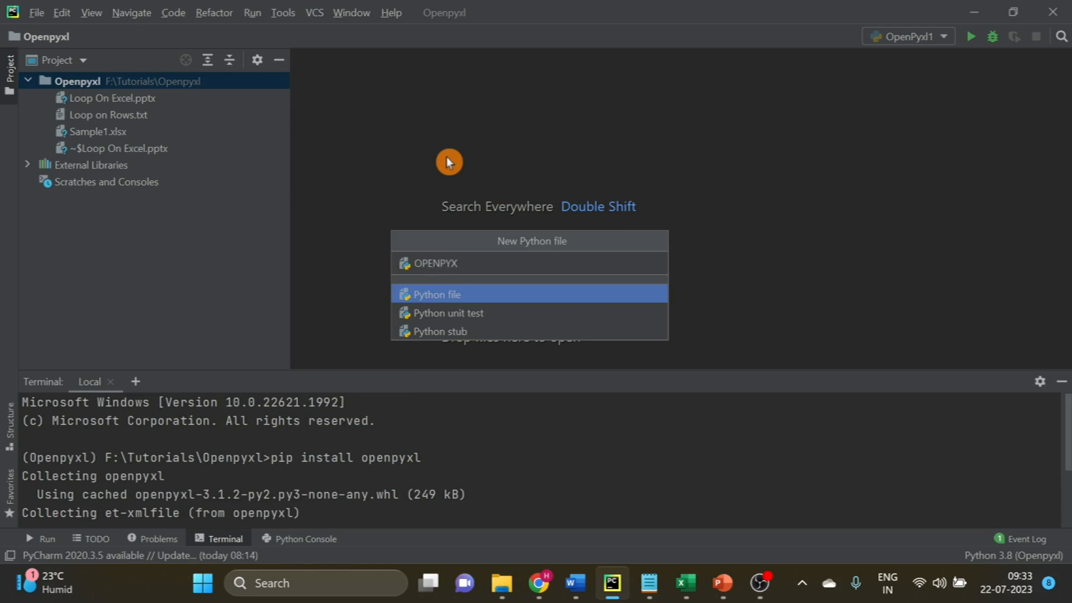
click(436, 294)
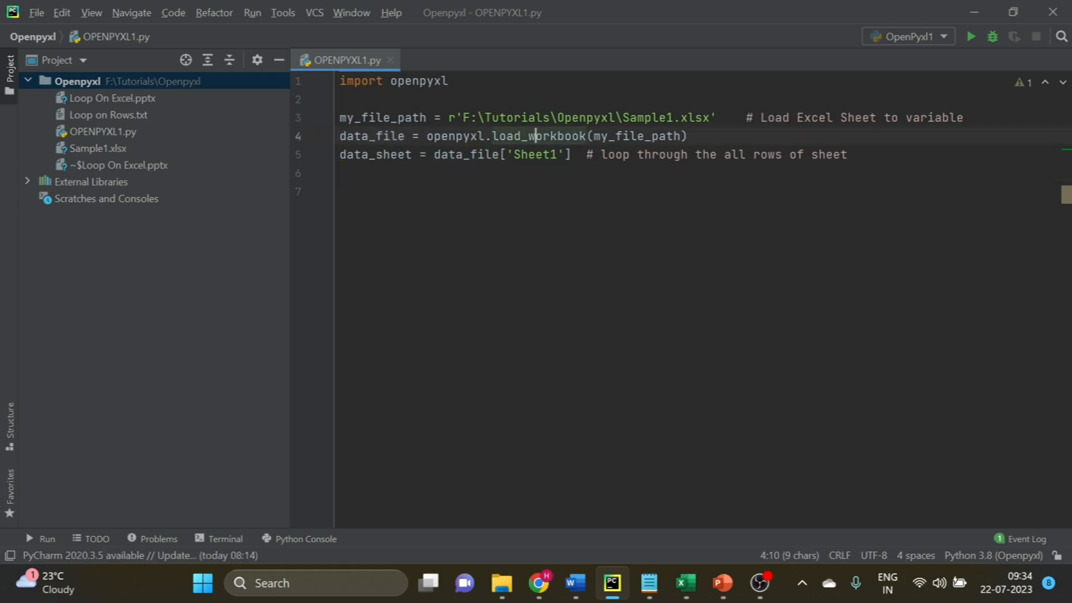
Review the load_workbook call and the my_file_path variable in the script.
double_click(537, 136)
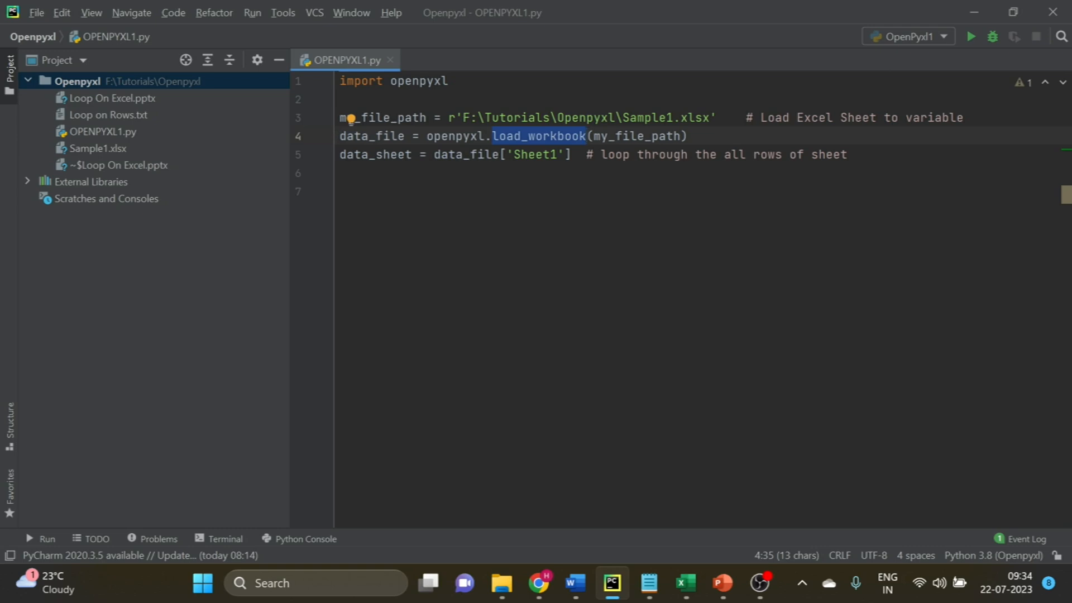
double_click(372, 135)
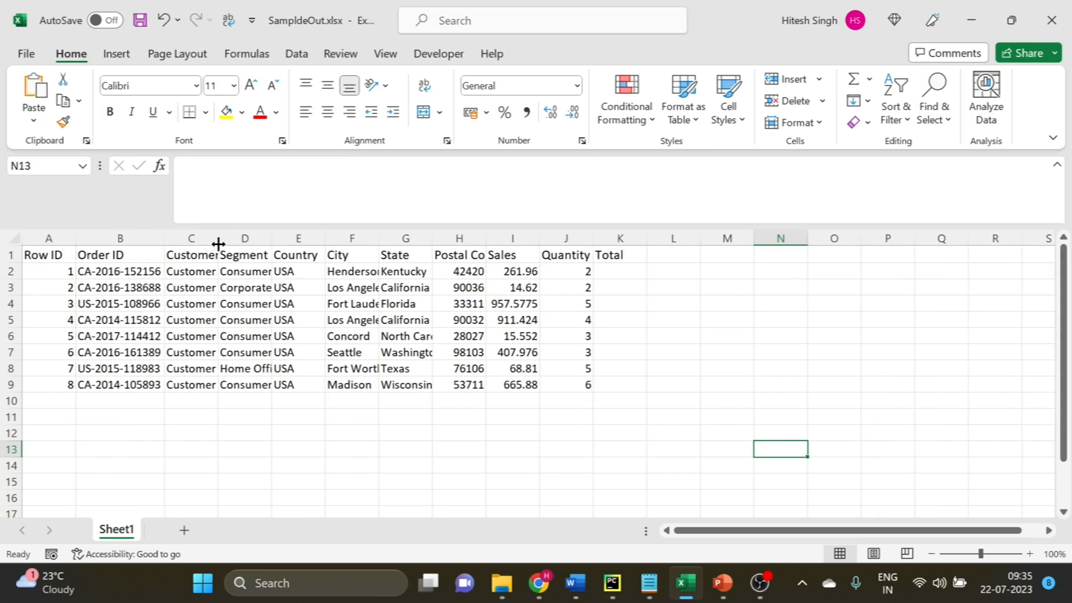
Widen column C so customer names show fully and select Sheet1.
drag(219, 238, 260, 238)
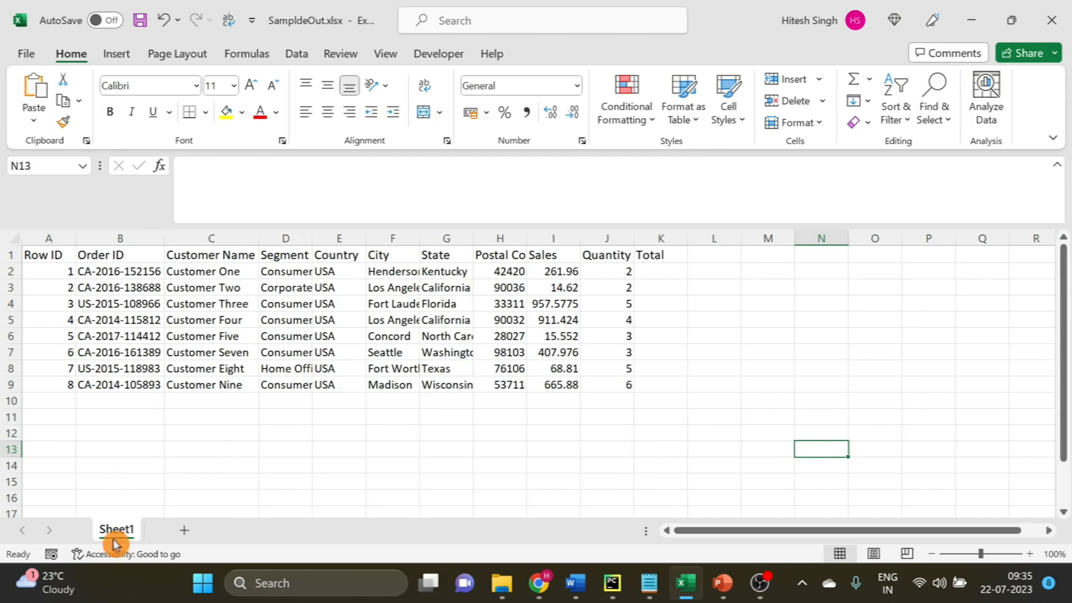
click(611, 583)
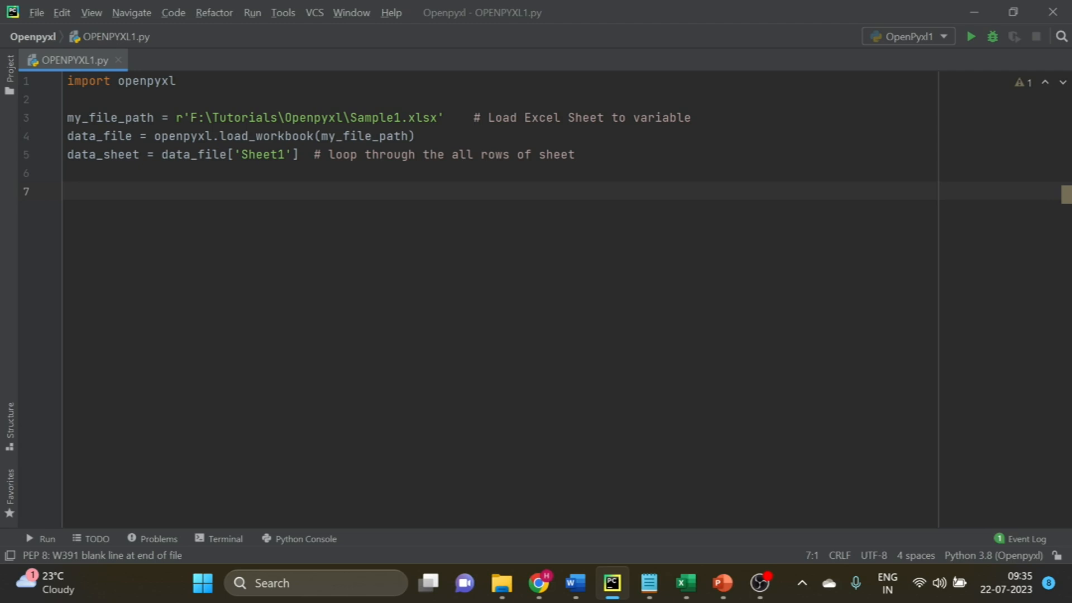
Write the for loop enumerating data_sheet.iter_rows(max_col=1, min_row=2, max_row=...) into row_num, row_val.
text(for row_num, row_val in enumerate(data_sheet.iter_rows(max_col=1,min_row=2,max_row=data_sheet.max_row)):)
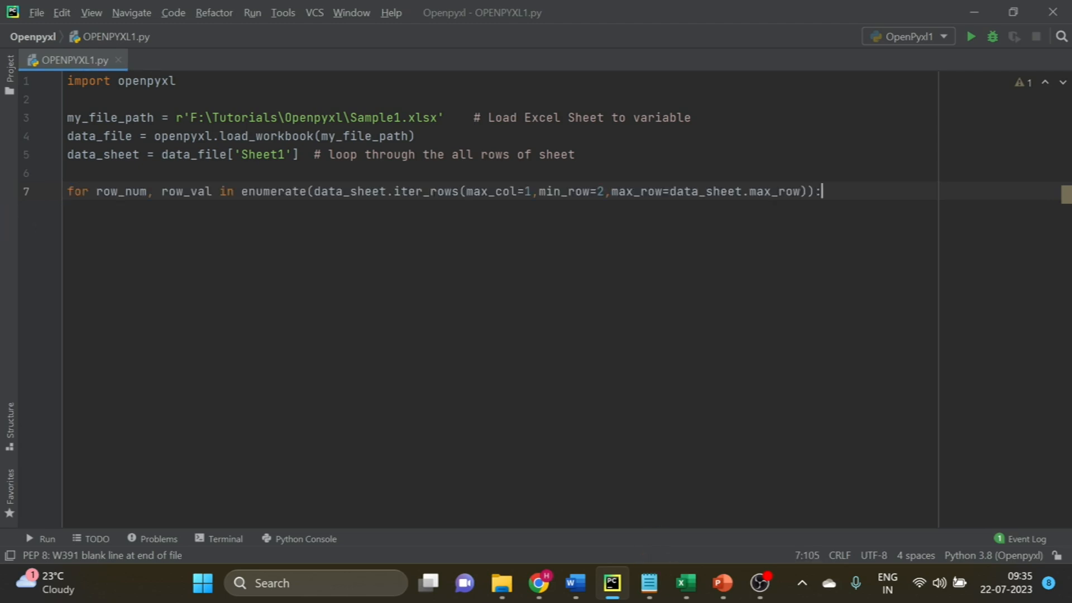
double_click(121, 192)
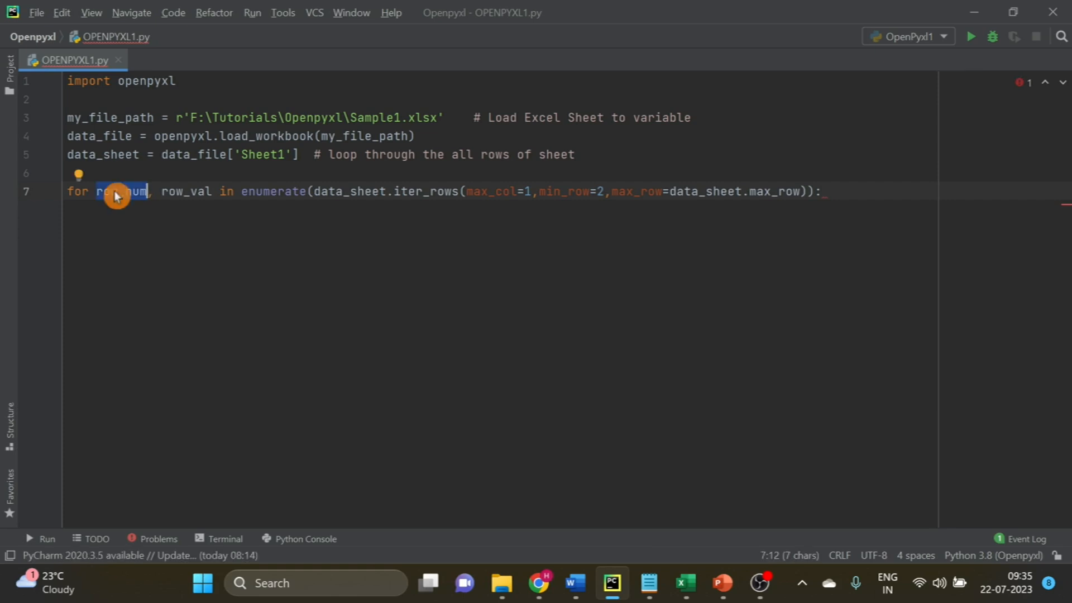
double_click(122, 192)
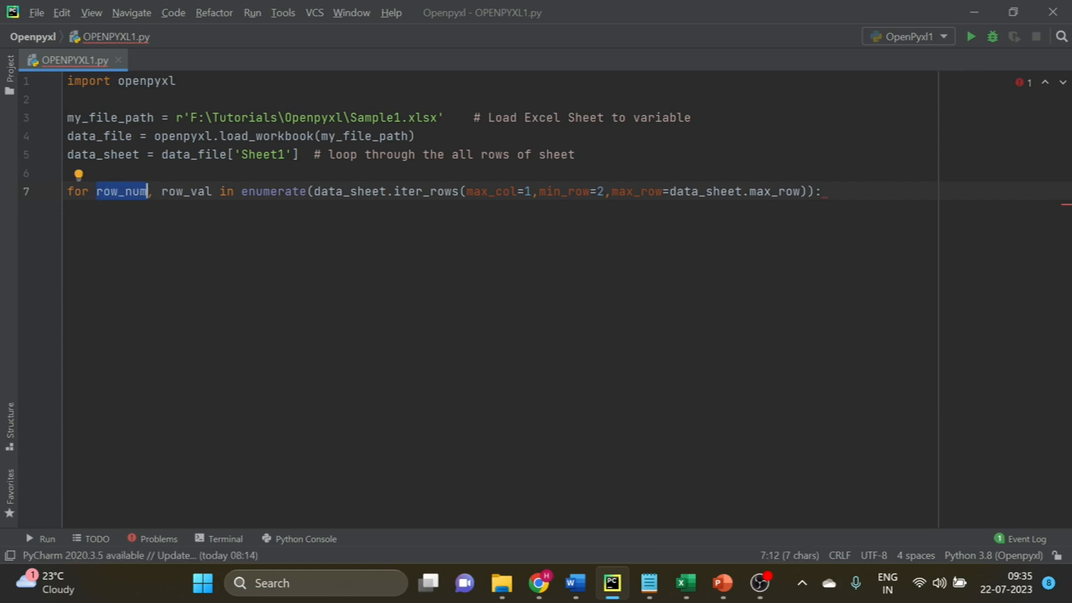
double_click(185, 192)
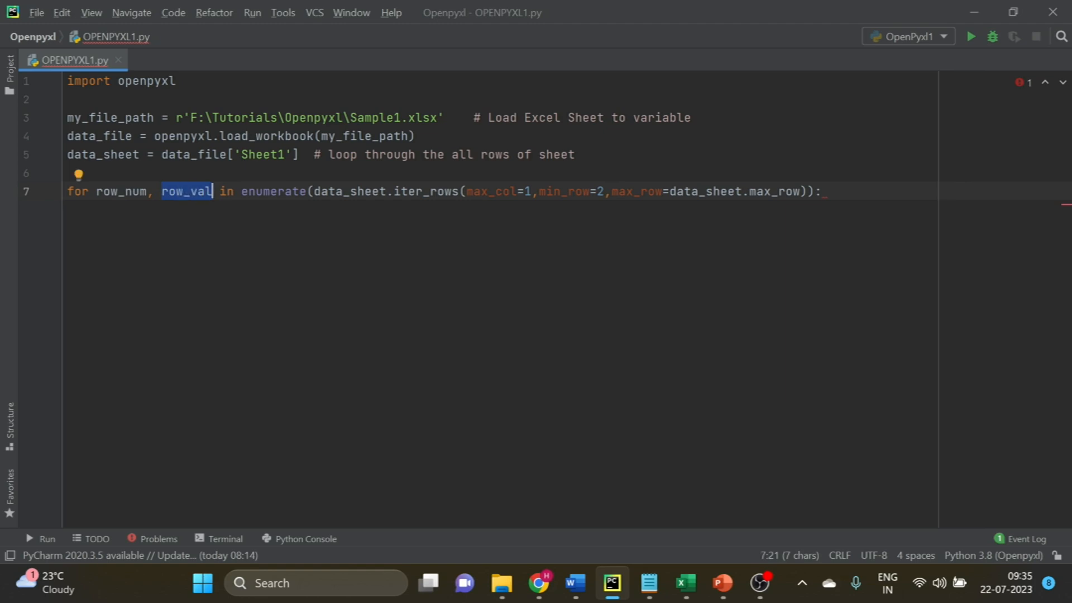
key(enter)
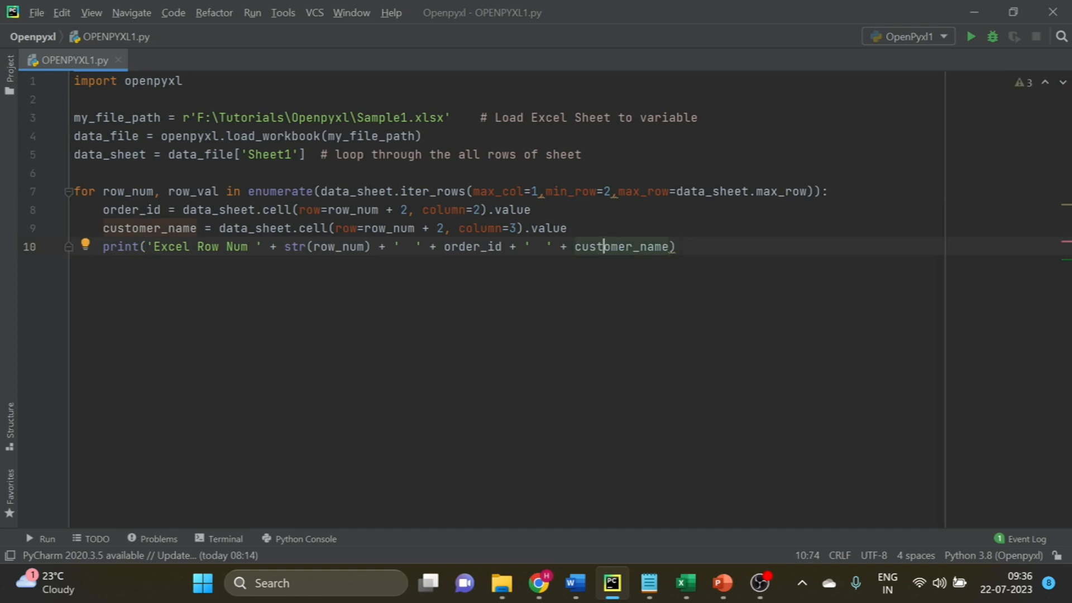
Review the order_id, customer_name and print lines, then switch to the Excel workbook.
double_click(308, 210)
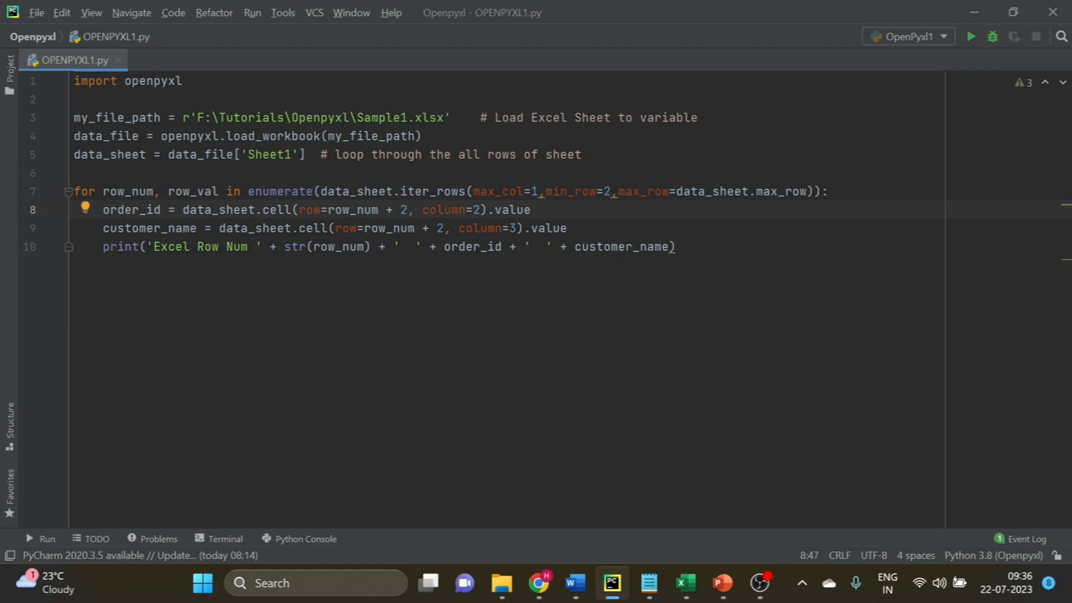
double_click(444, 210)
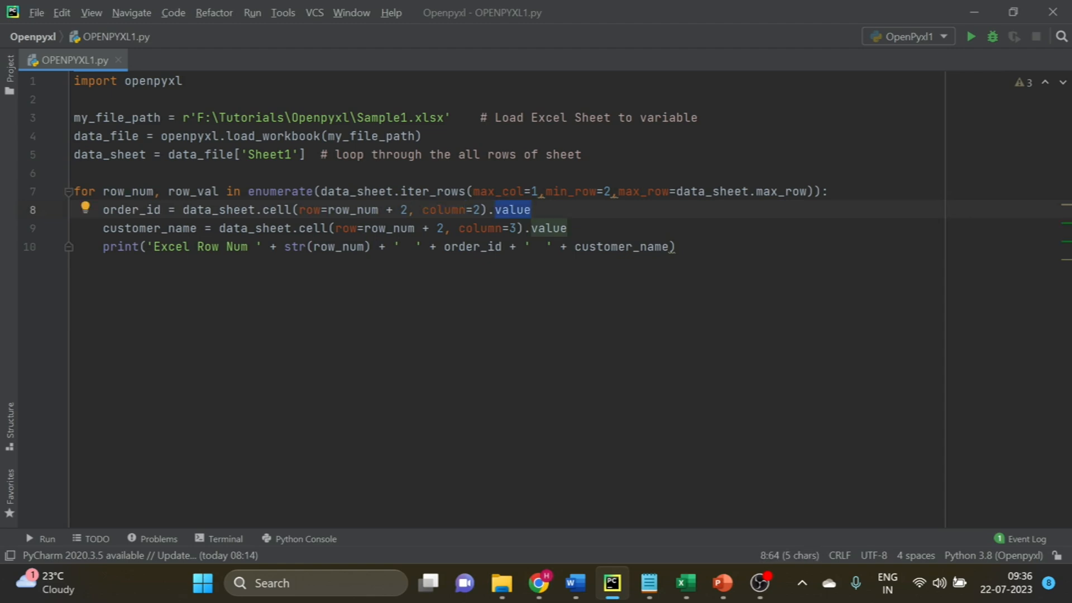
double_click(130, 210)
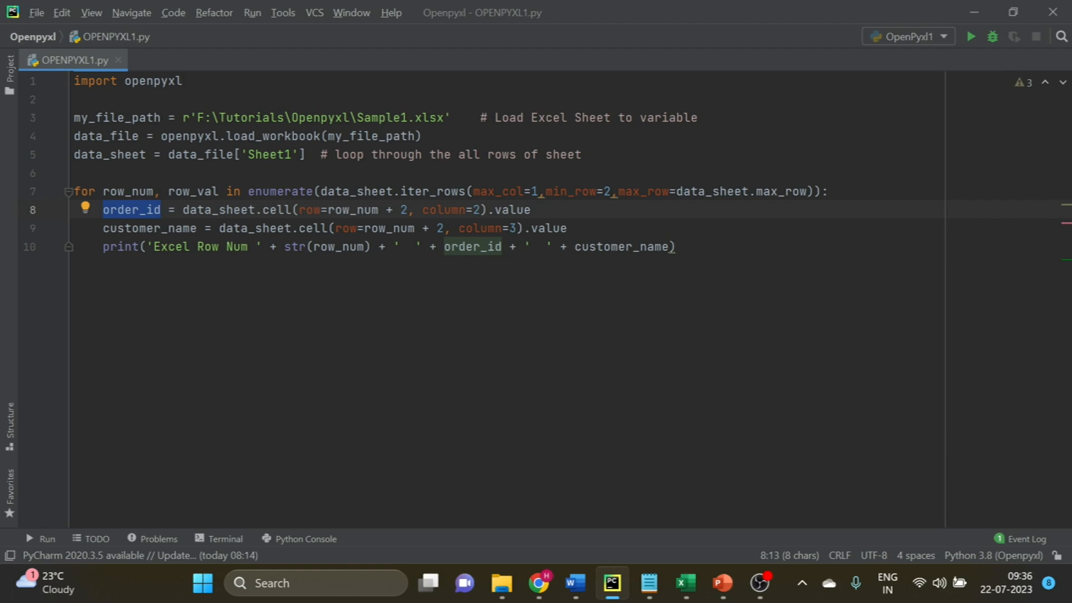
click(684, 583)
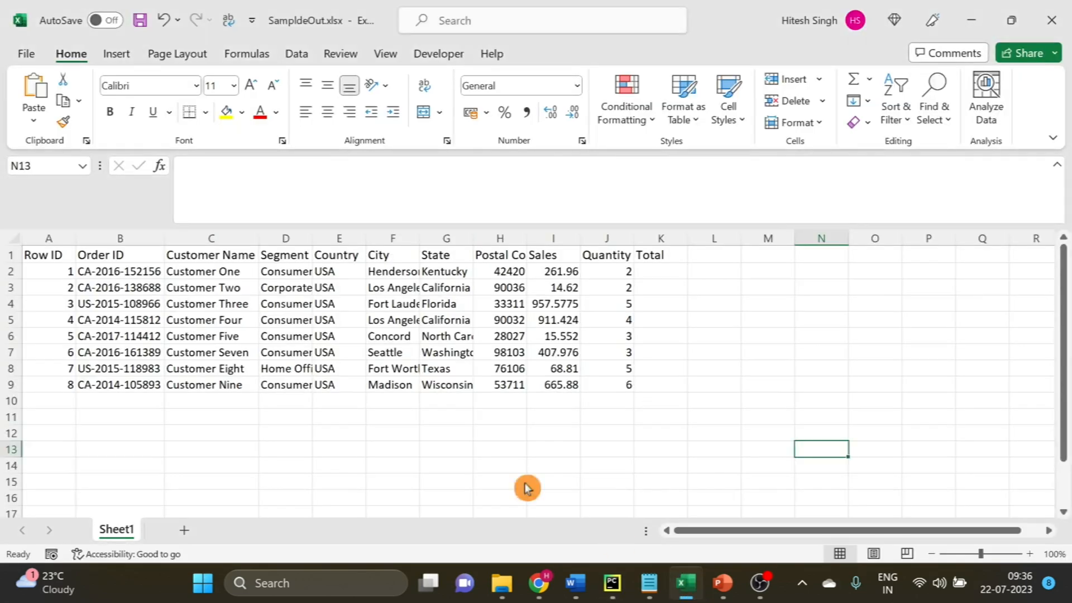
Select the Order ID and Customer Name columns, then return to PyCharm.
click(119, 238)
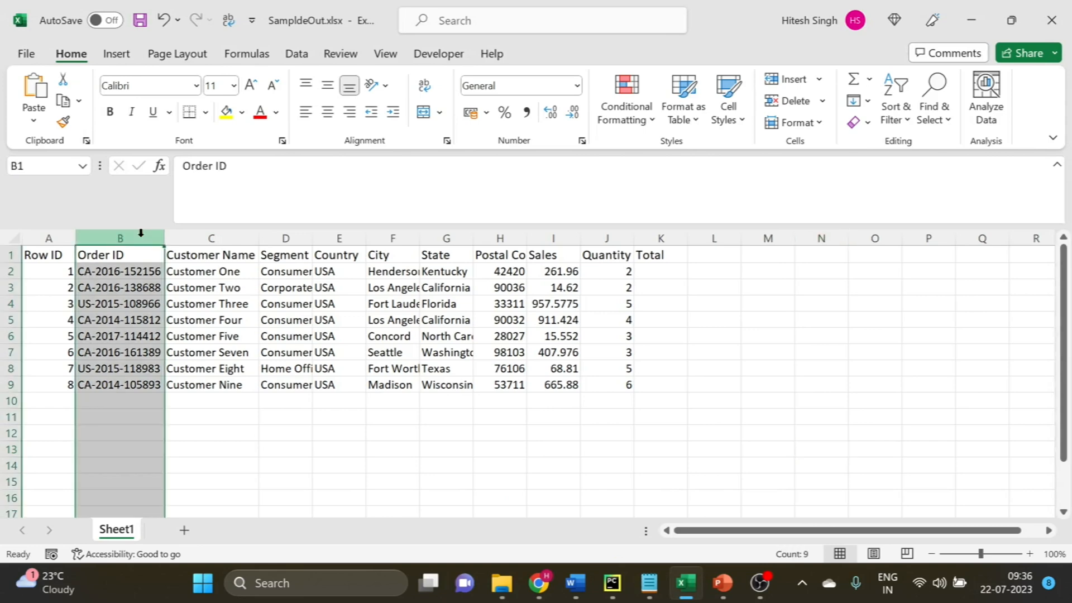
click(210, 238)
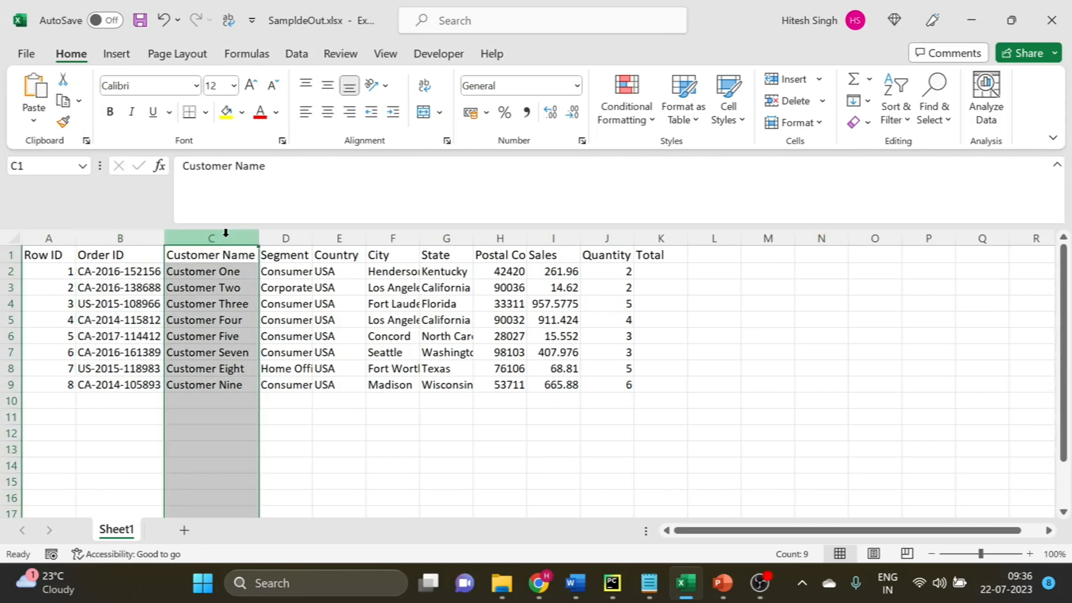
click(611, 583)
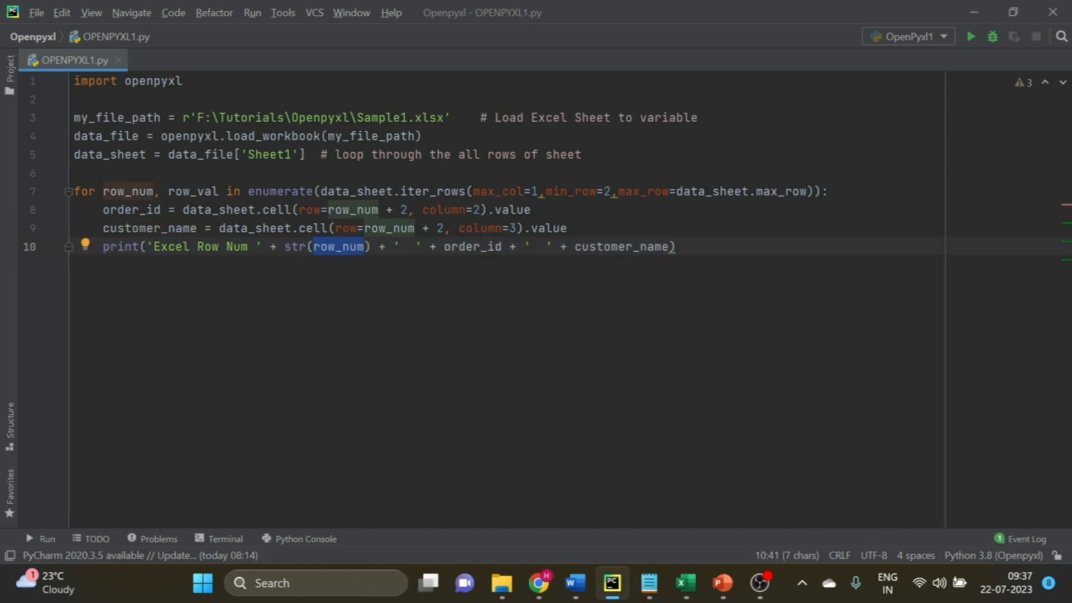
click(625, 247)
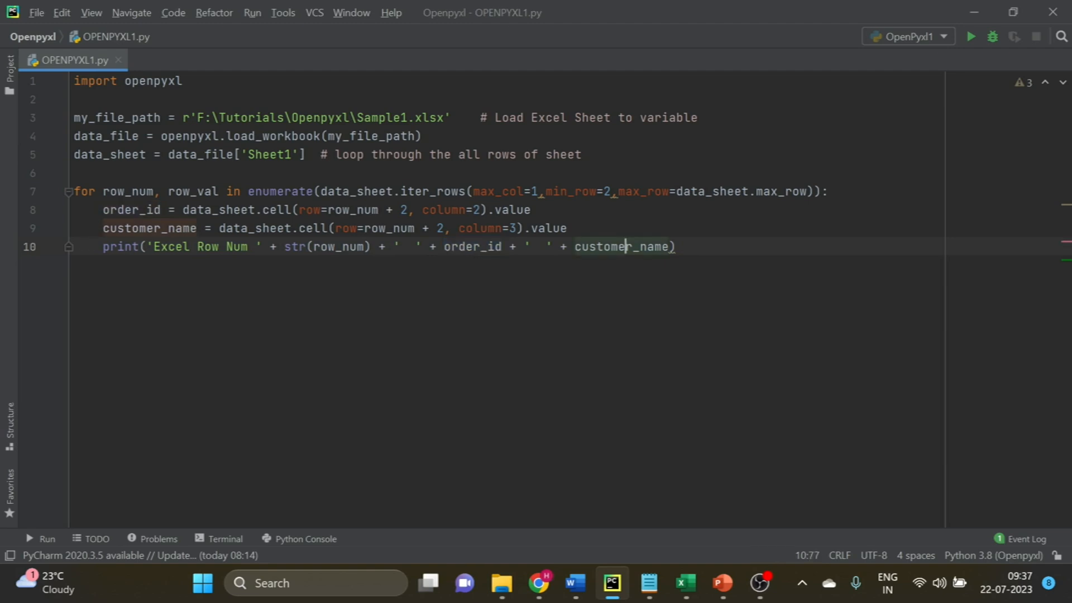
double_click(623, 247)
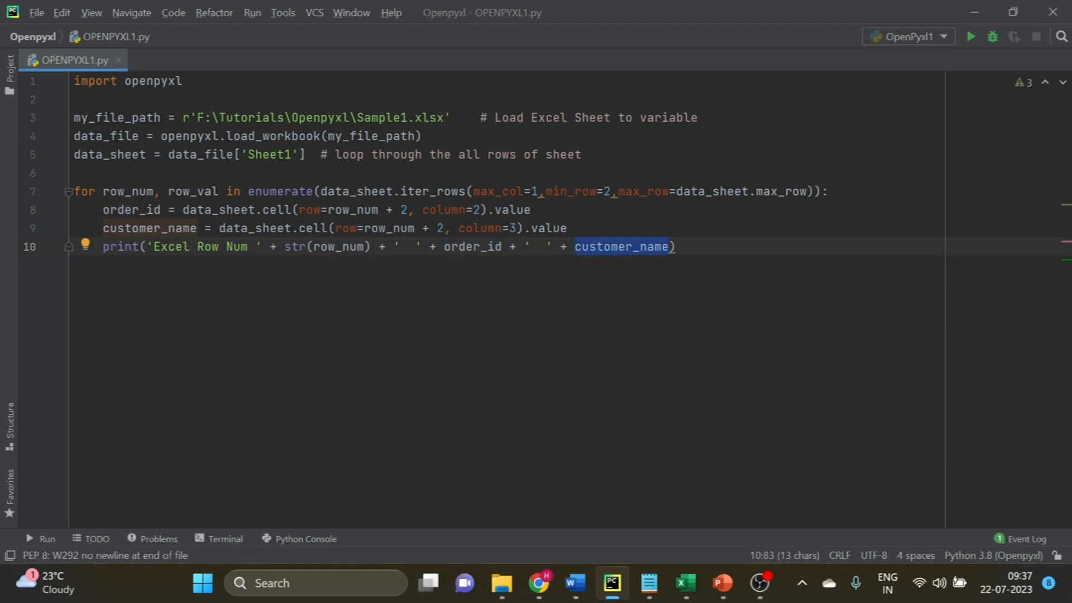
right_click(623, 247)
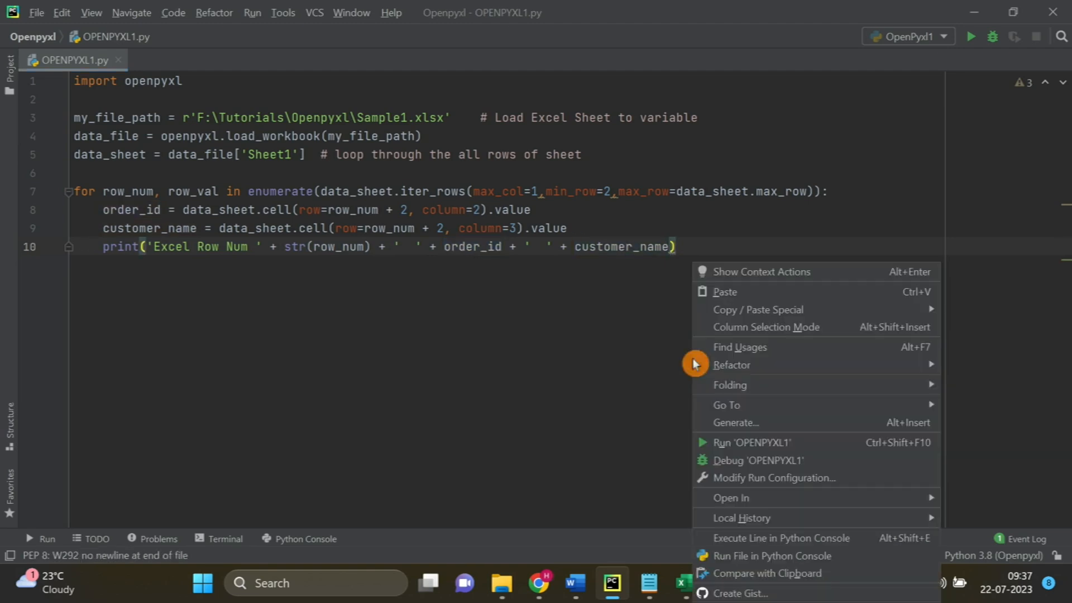
click(744, 442)
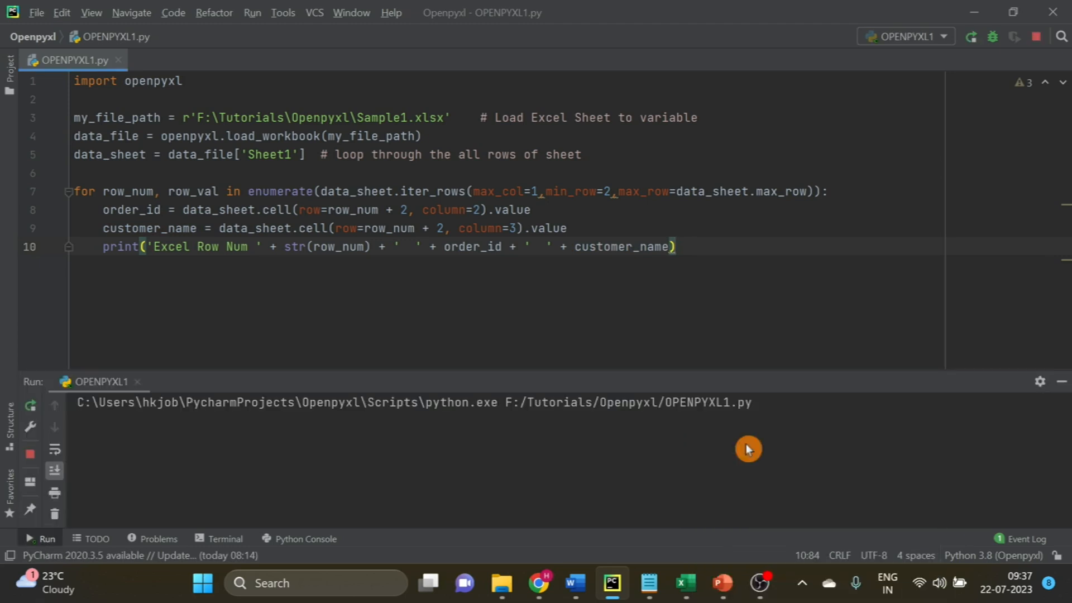
click(970, 36)
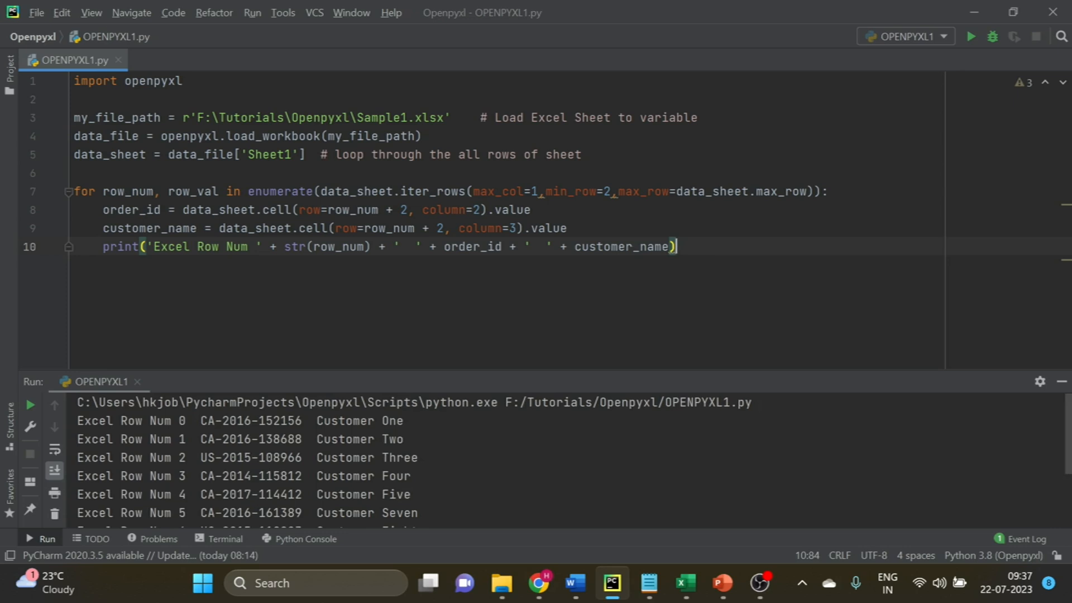
double_click(353, 209)
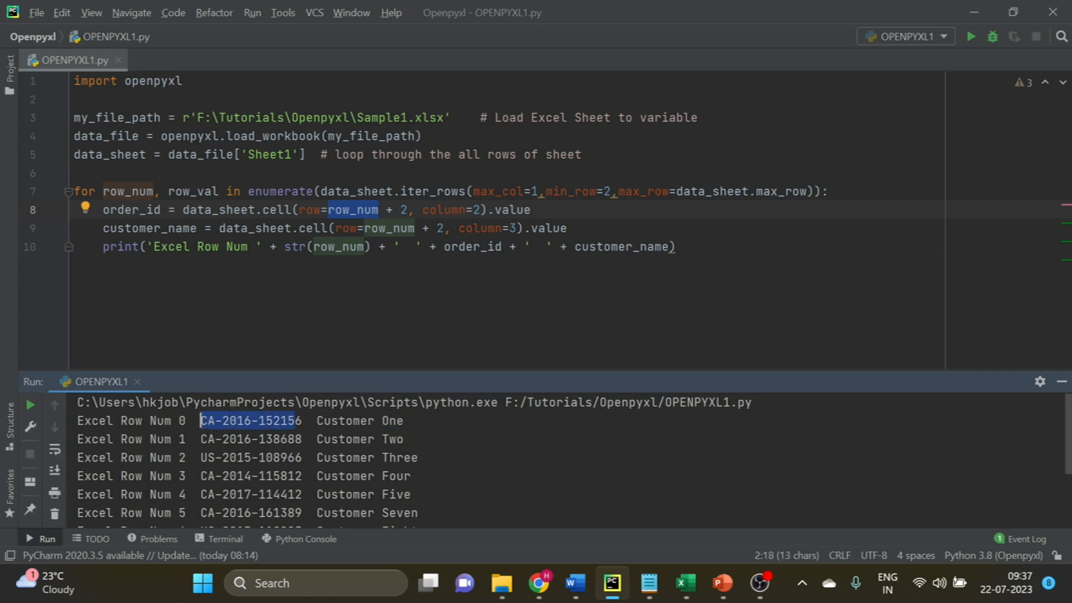
mouse_move(685, 583)
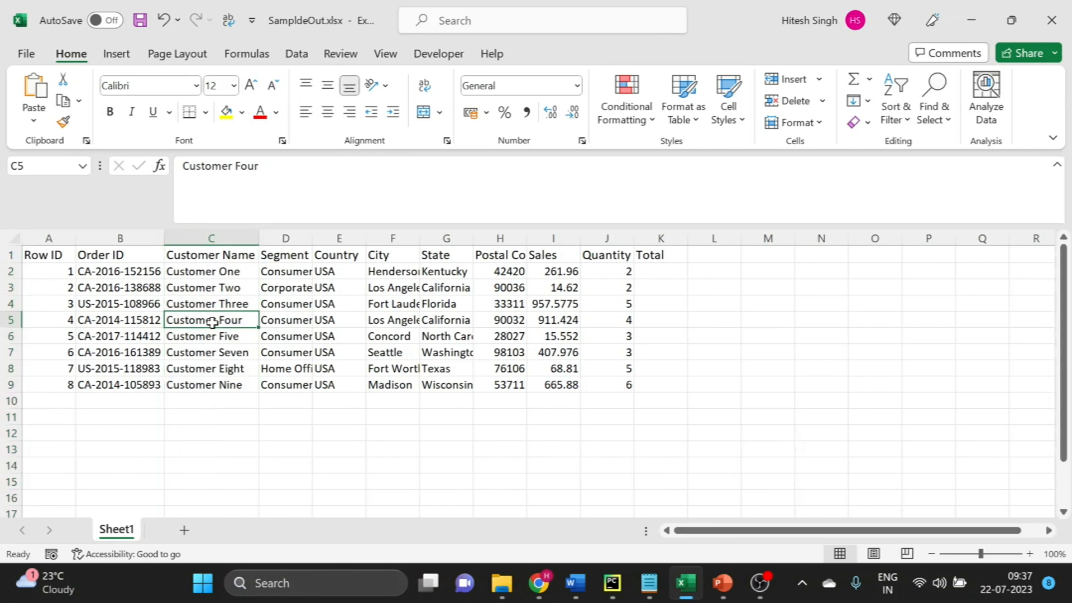
click(286, 319)
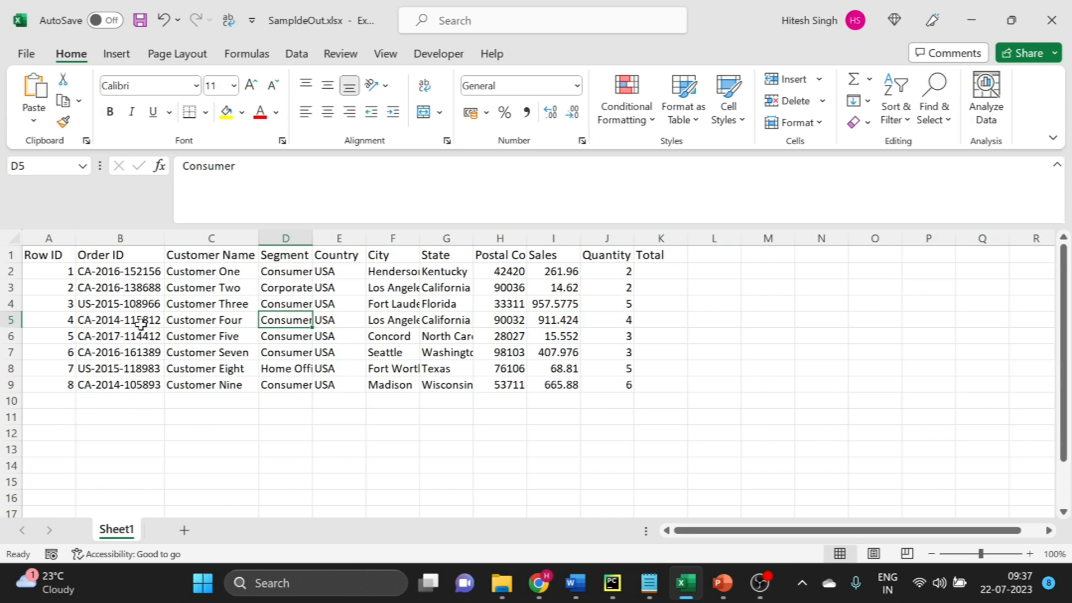
drag(48, 238, 121, 238)
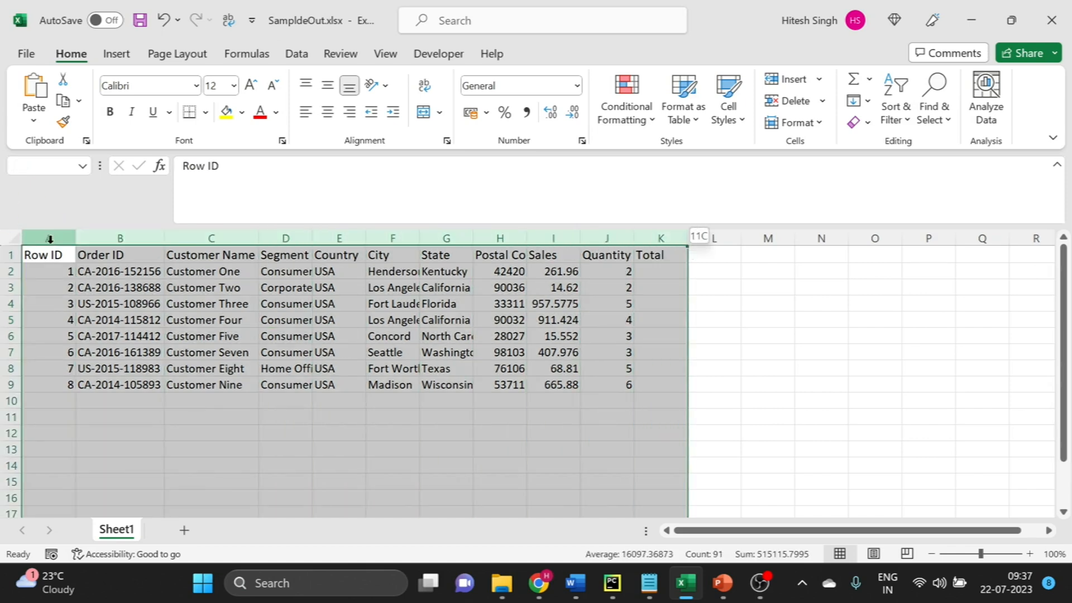
click(611, 583)
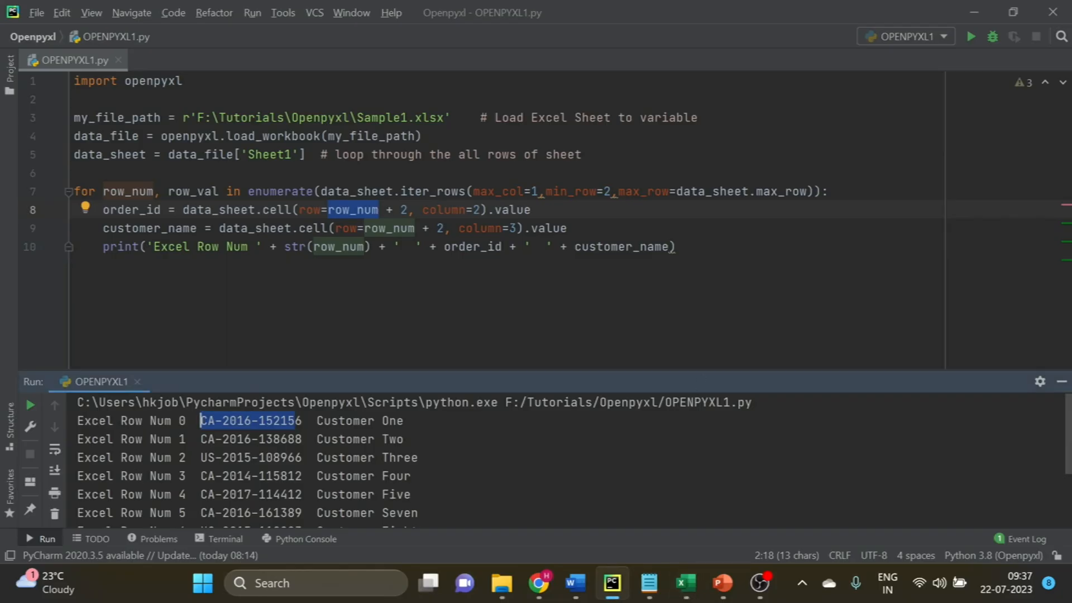
Add 'from datetime import datetime' to the imports.
text(from datetime)
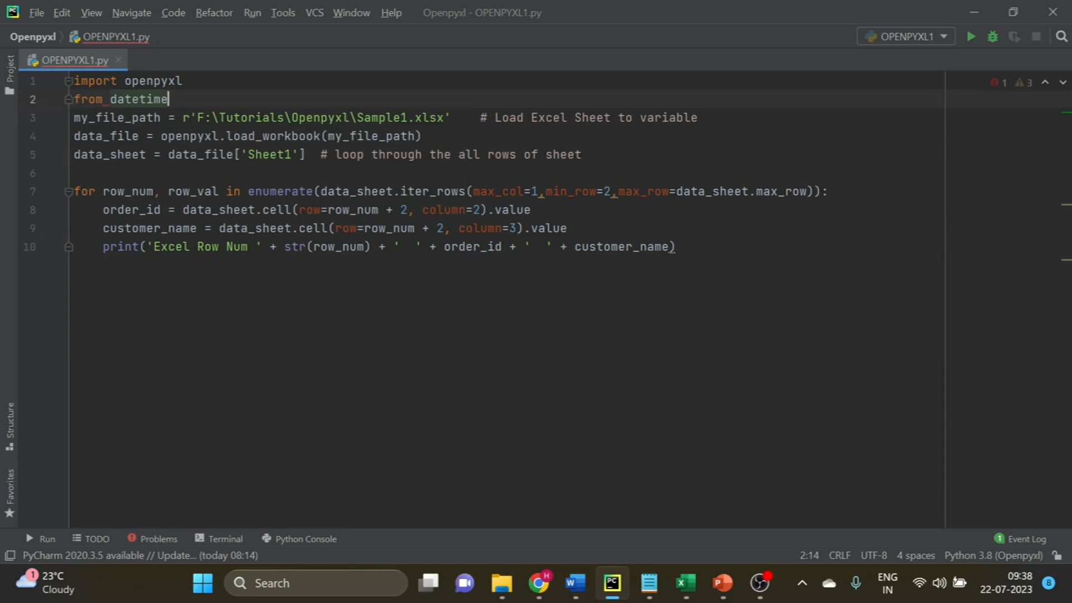
text(import d)
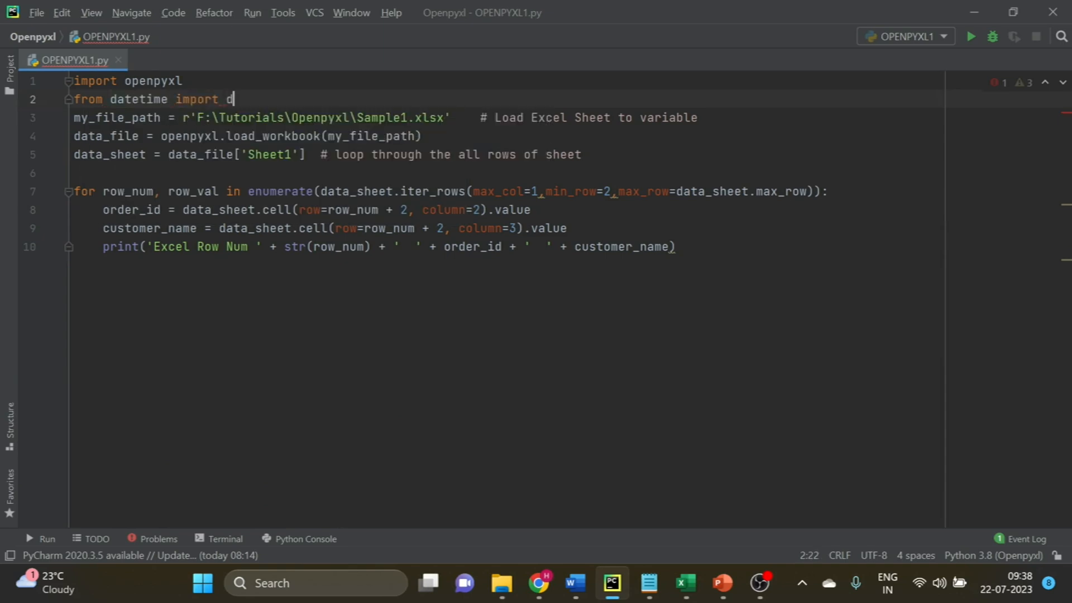
text(atetime)
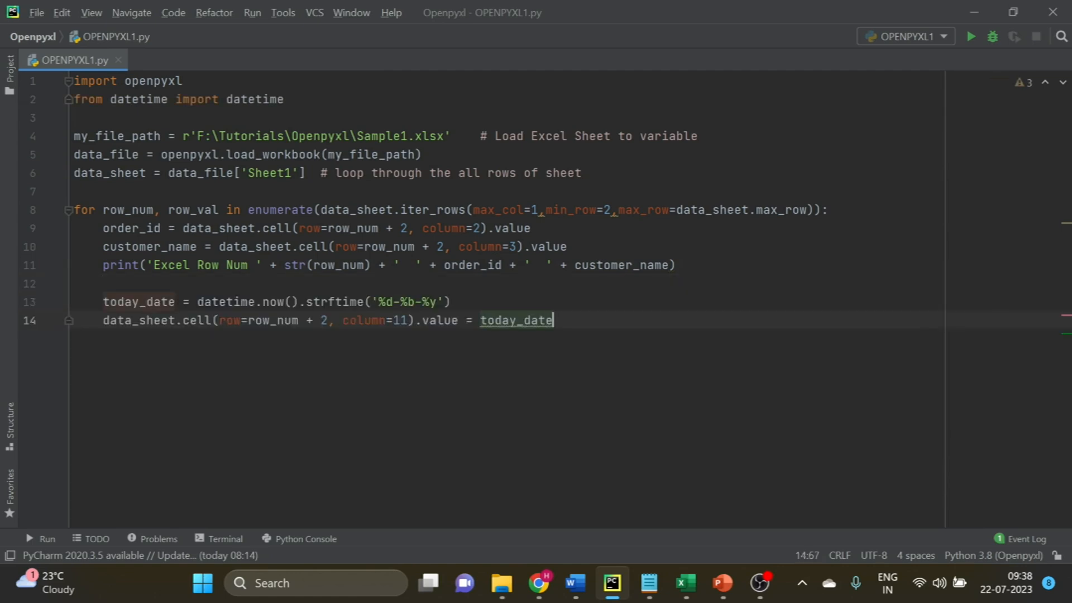
Remove the strftime formatting call so today_date = datetime.now() is written to column 11.
drag(307, 302, 451, 301)
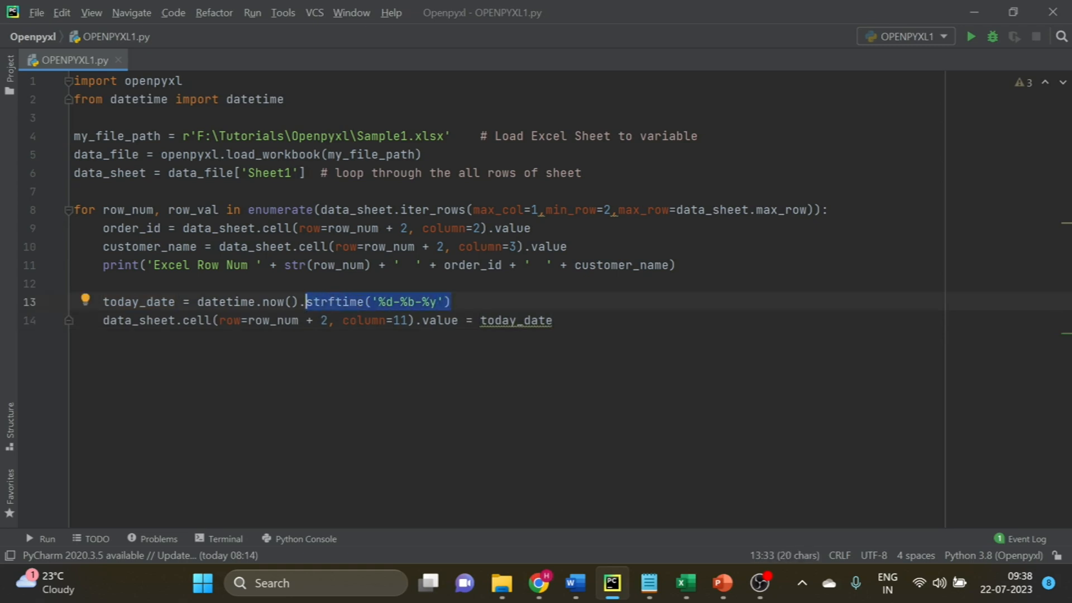
key(Delete)
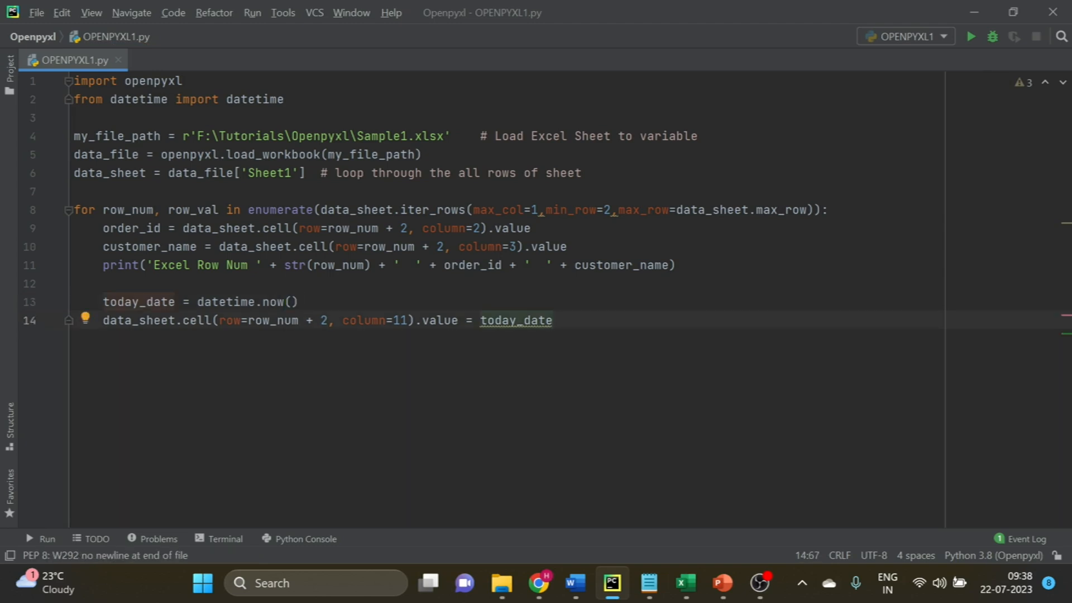
click(552, 320)
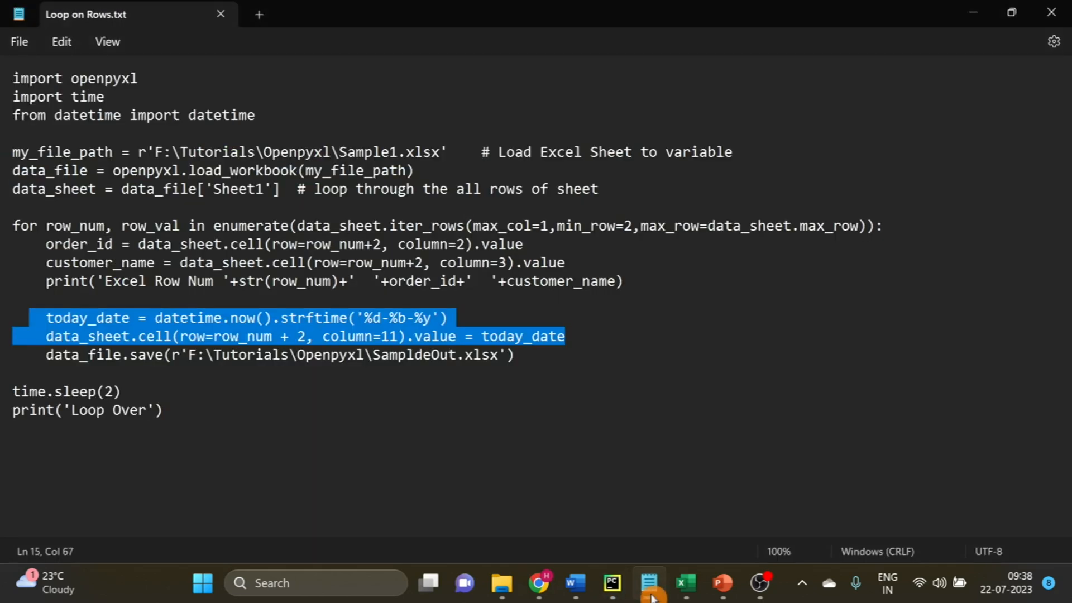
click(514, 354)
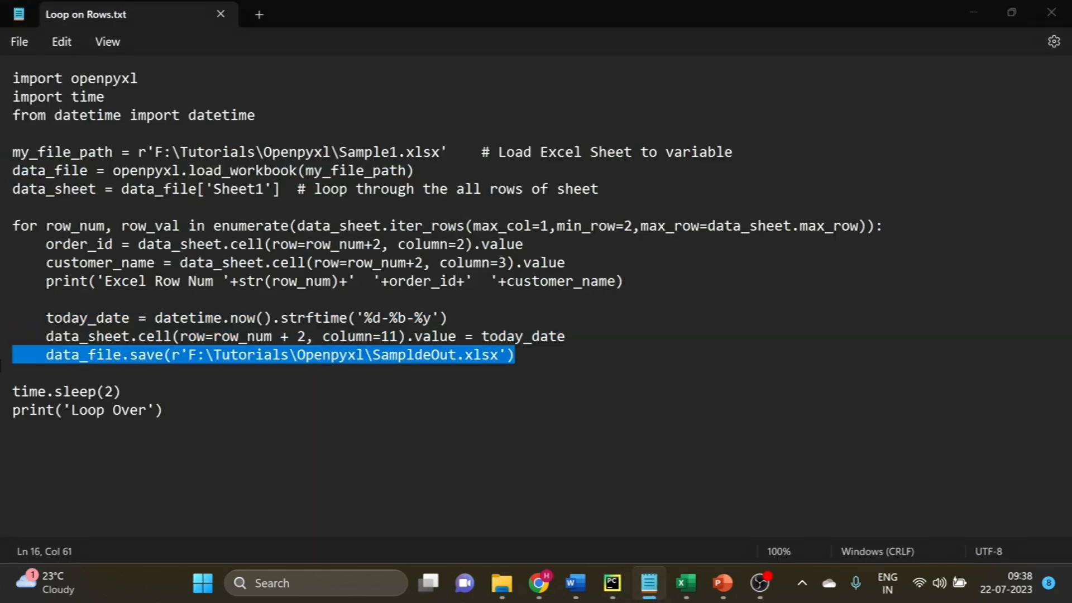
click(611, 583)
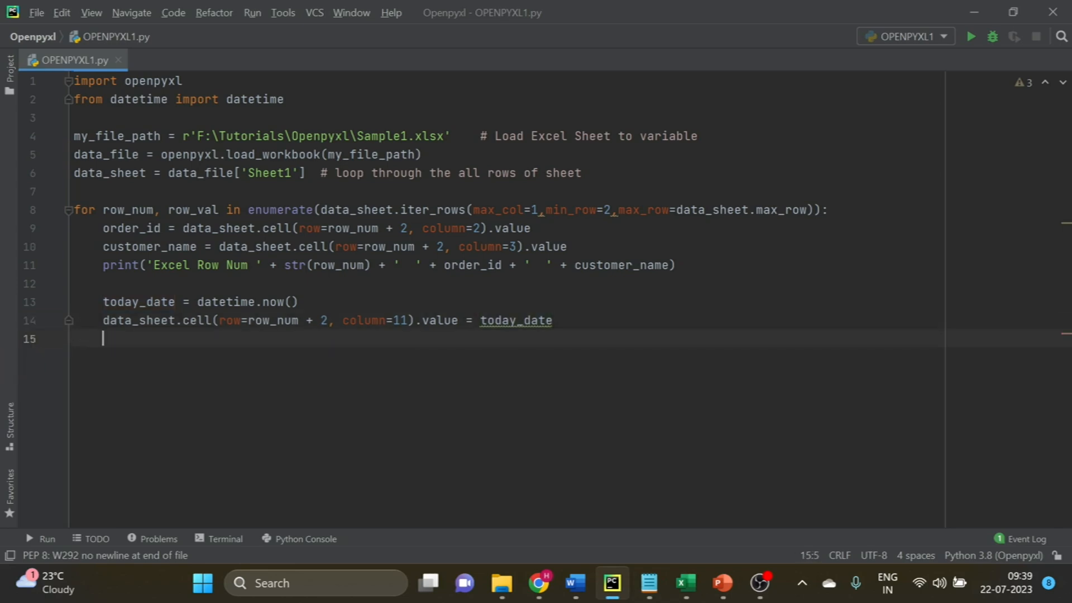
Add data_file.save(r'F:\Tutorials\Openpyxl\SampldeOut.xlsx') after the loop.
text(data_file.save(r'F:\Tutorials\Openpyxl\SampldeOut.xlsx'))
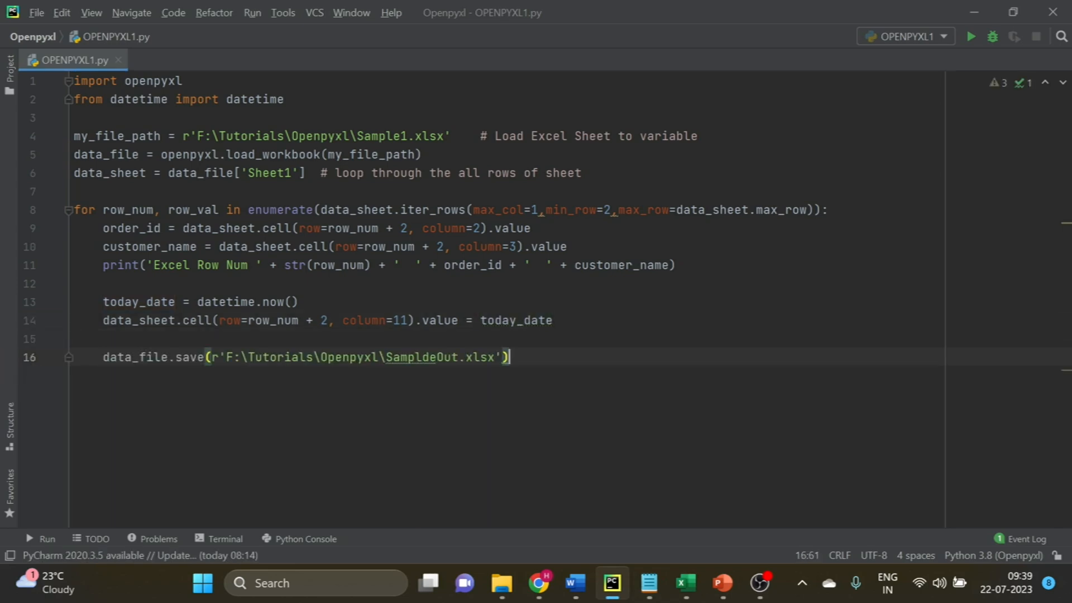
double_click(138, 320)
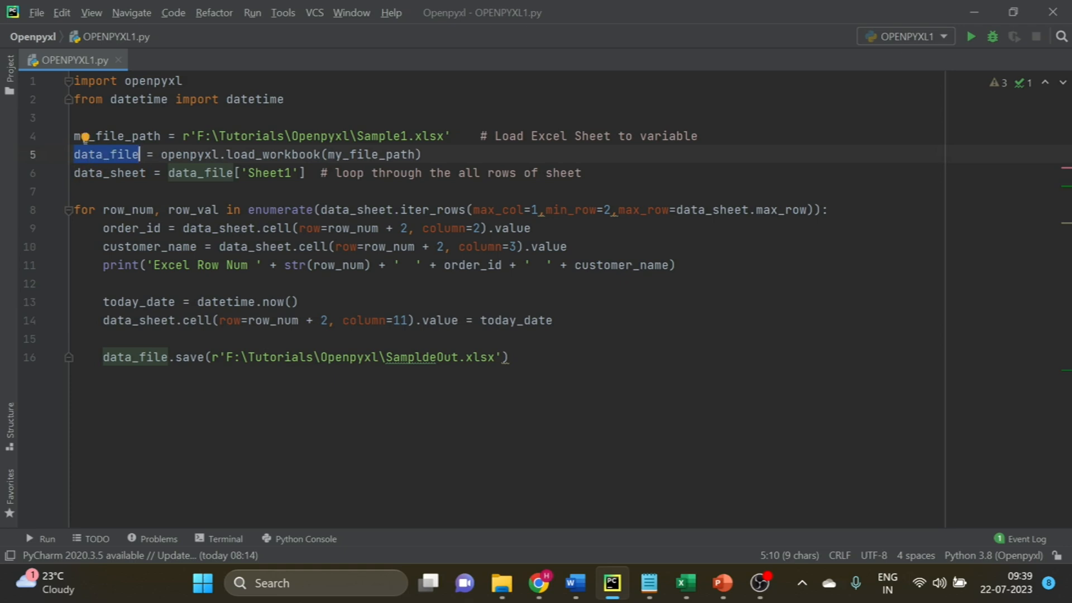
click(135, 357)
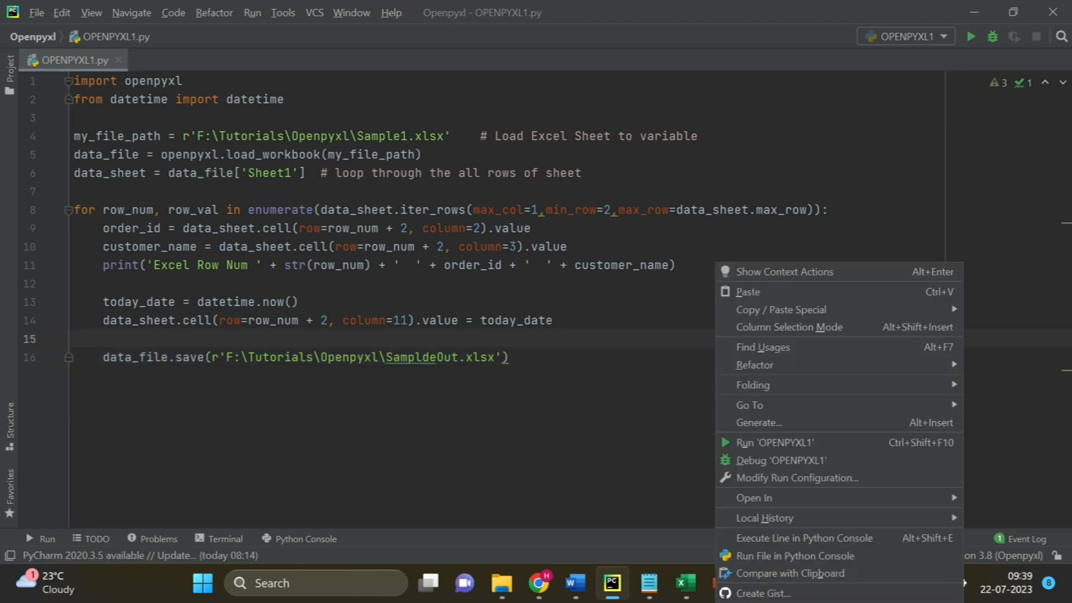
Run OPENPYXL1 to completion, then switch to File Explorer.
click(776, 443)
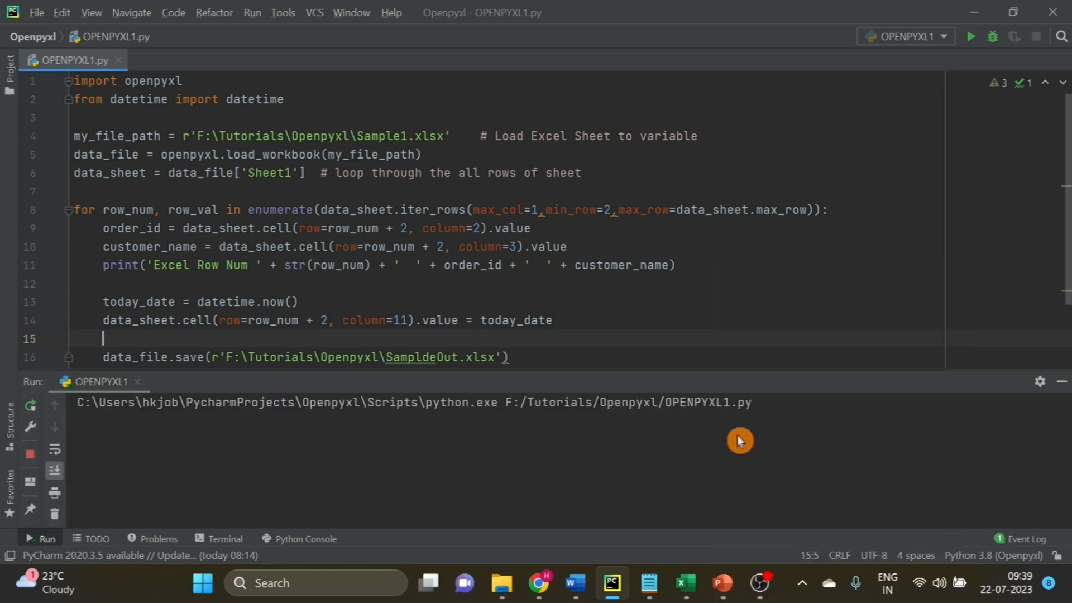
click(971, 36)
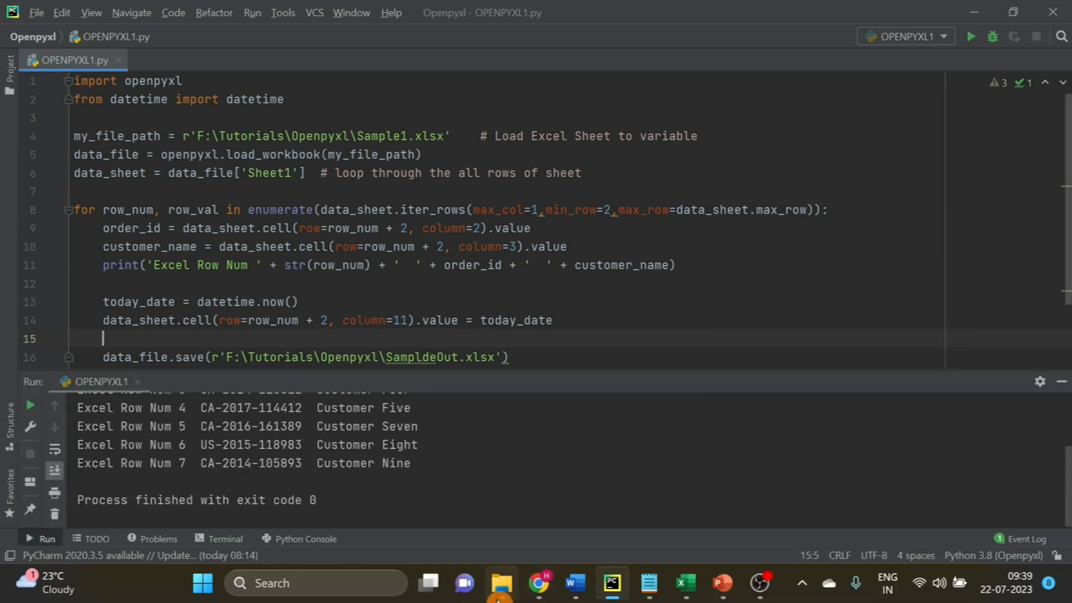
click(501, 583)
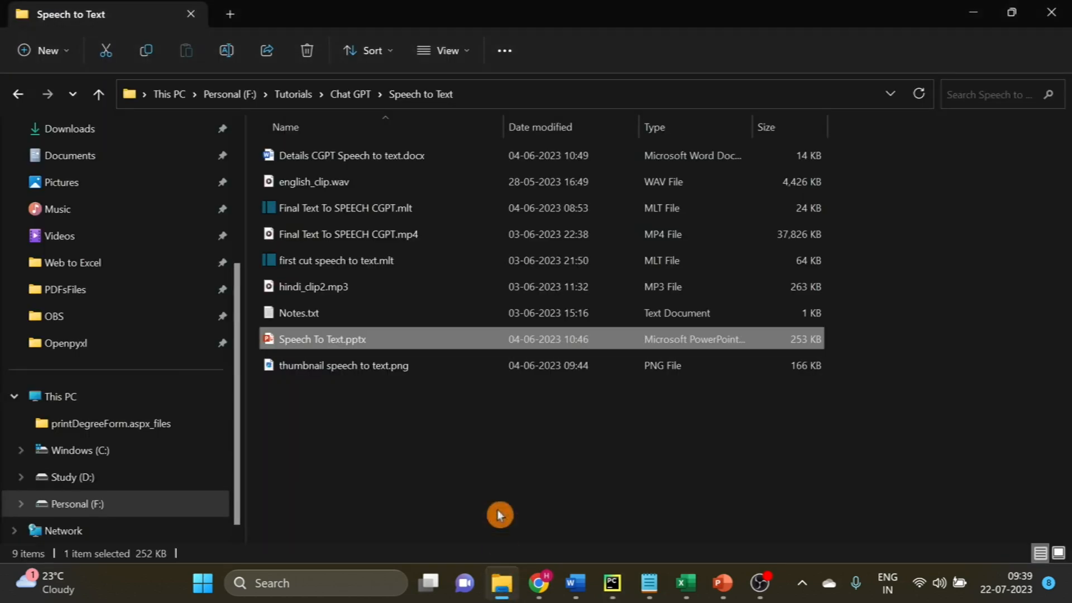
mouse_move(502, 587)
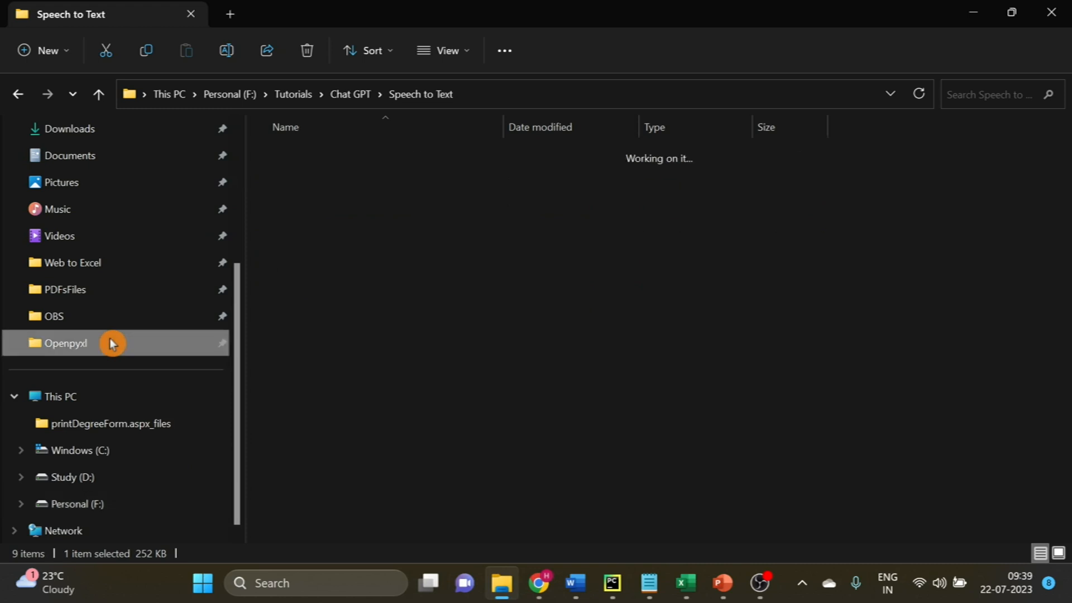
Open SampldeOut.xlsx from the Openpyxl tutorials folder.
double_click(66, 342)
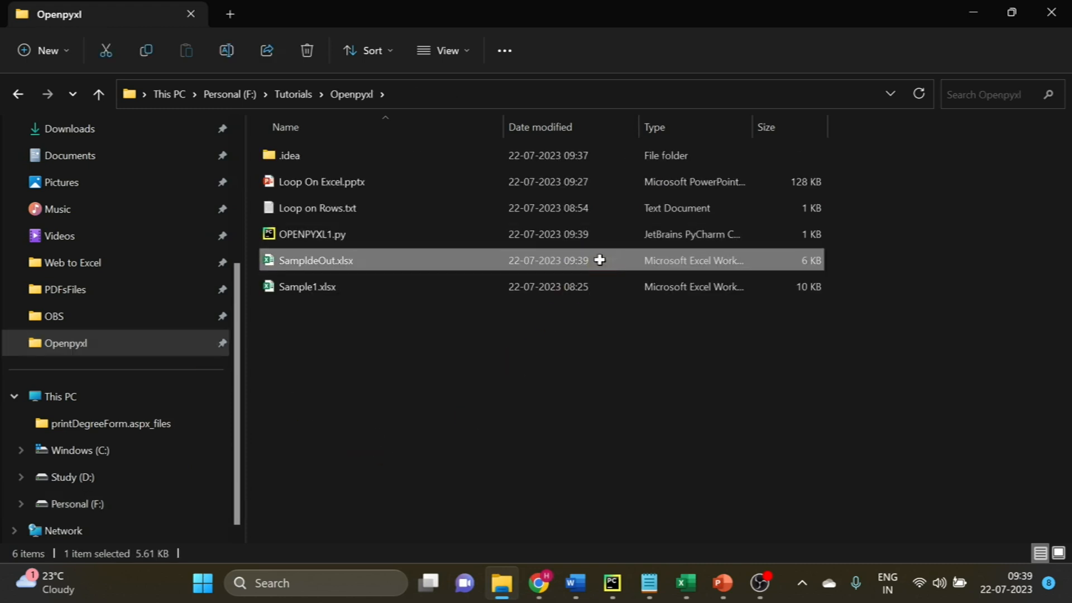
double_click(318, 260)
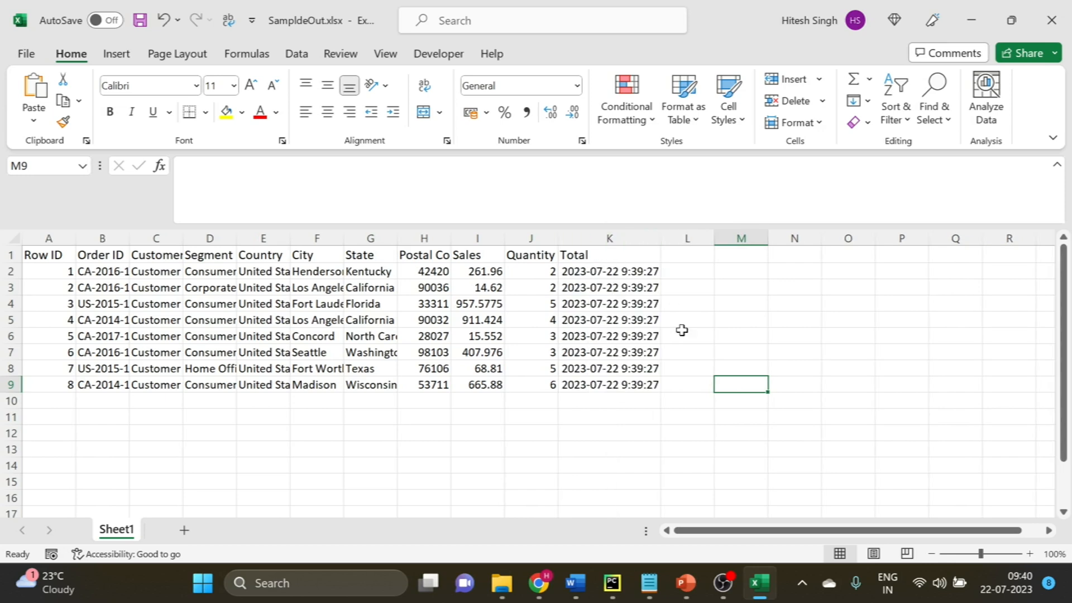
mouse_move(683, 341)
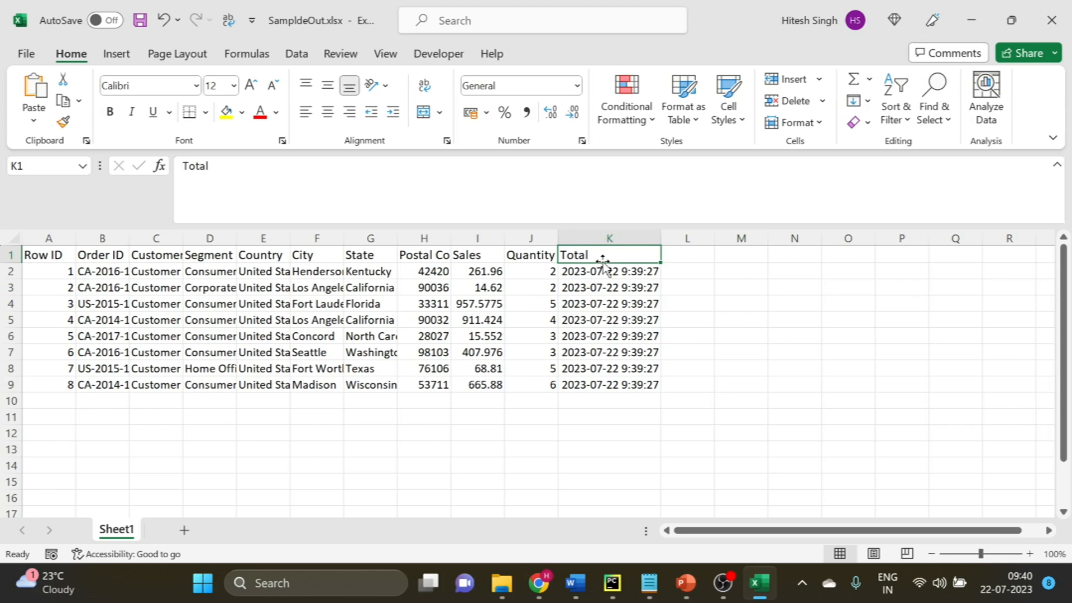
click(611, 583)
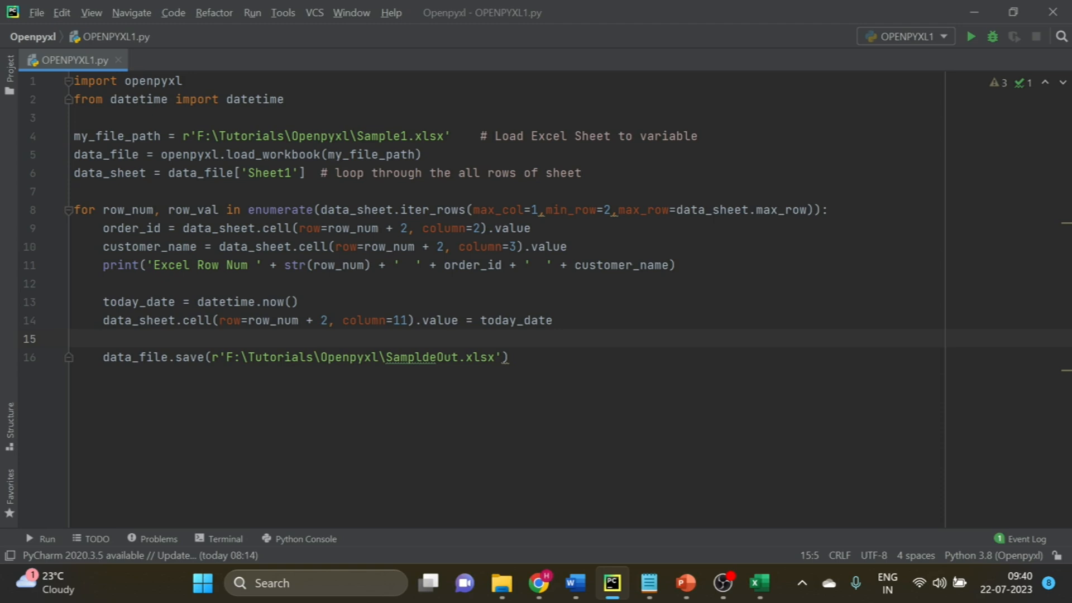
click(103, 339)
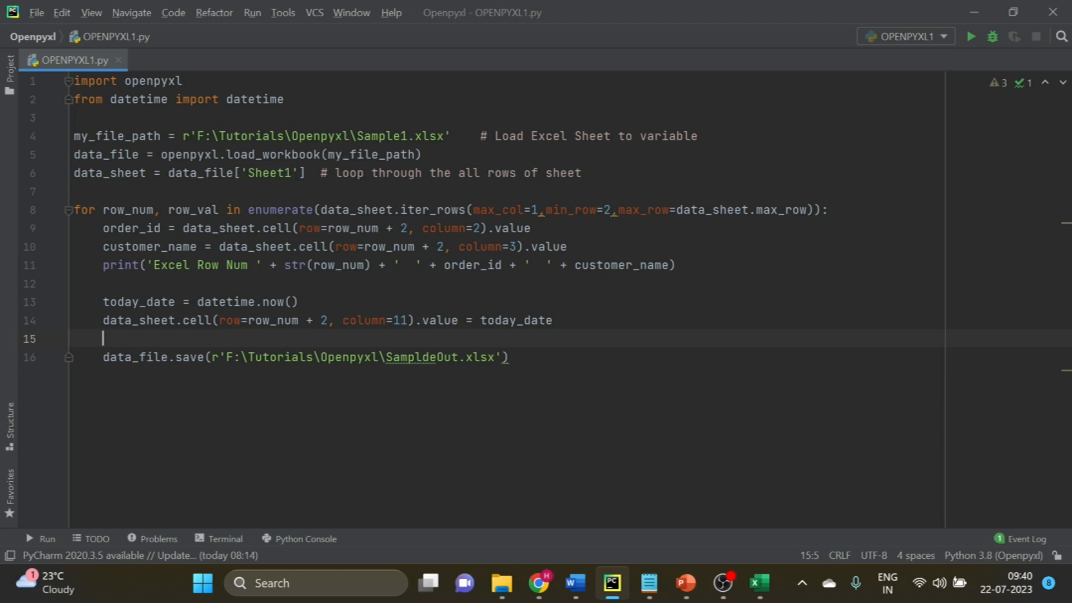